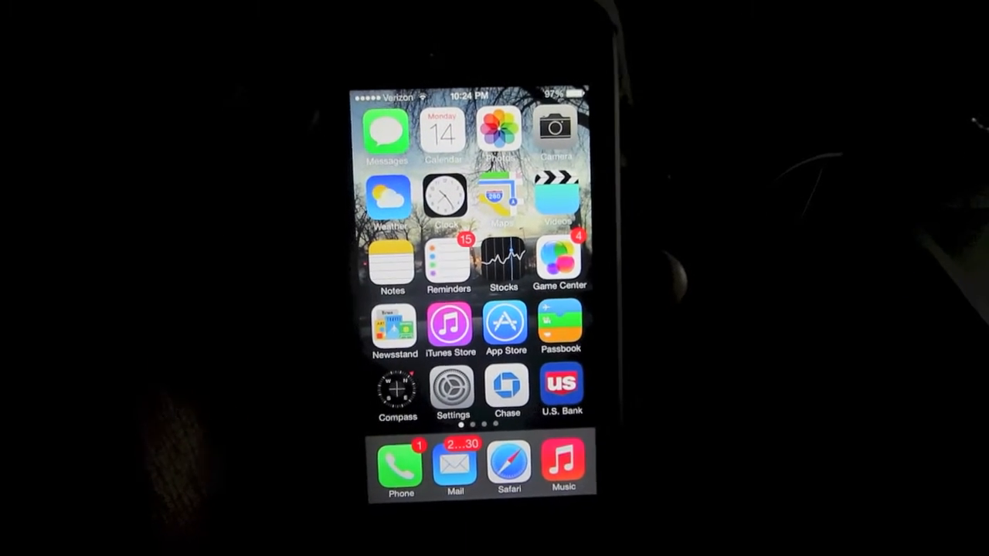
# Step: Launch the Settings app from the Home Screen
pyautogui.hscroll(-3)
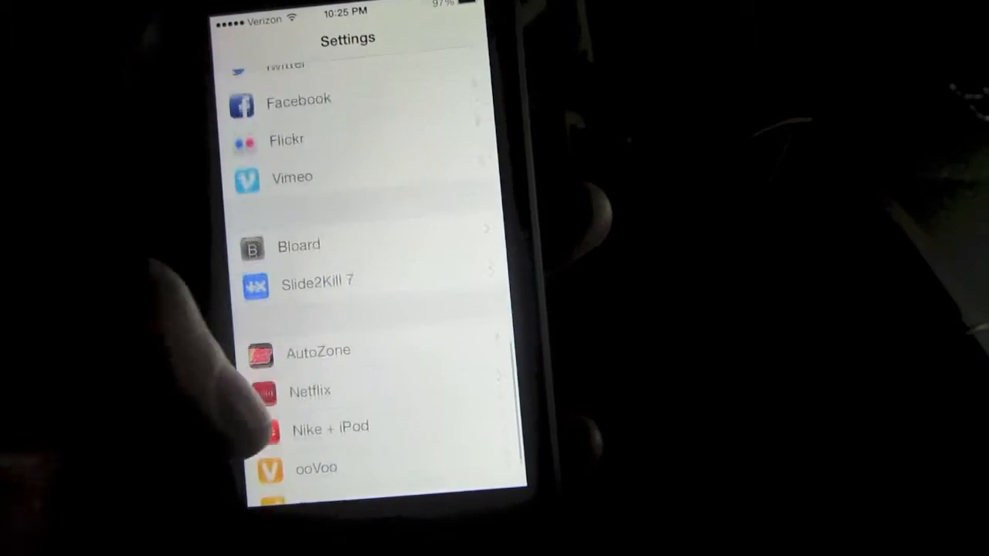
# Step: Scroll to the tweaks list and bring up Bboard's page with Enabled switched on
pyautogui.scroll(-3)
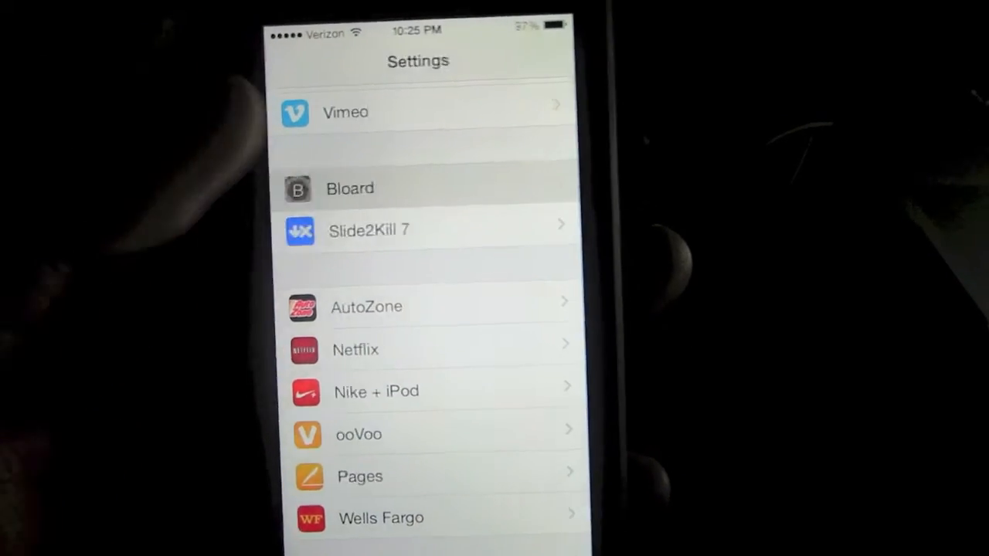
pyautogui.click(349, 189)
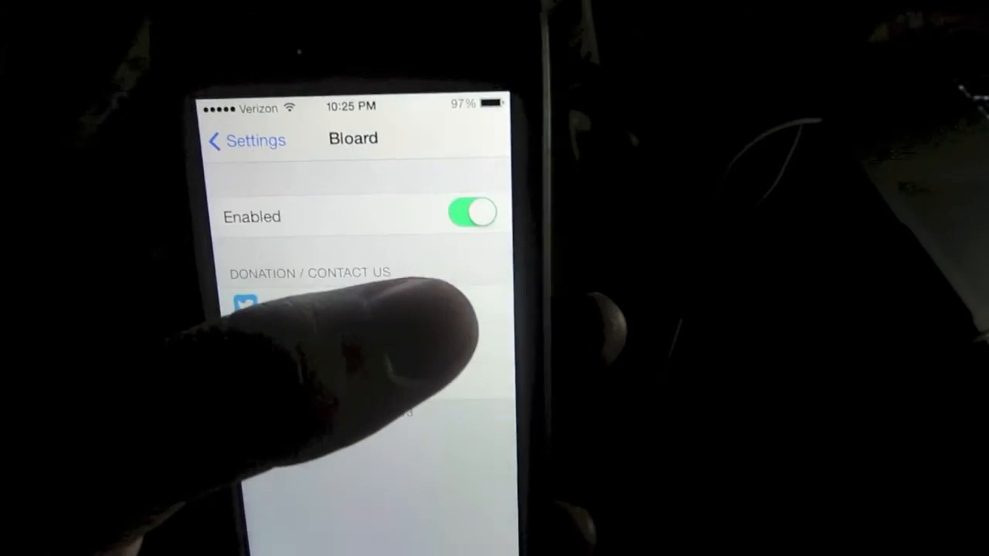